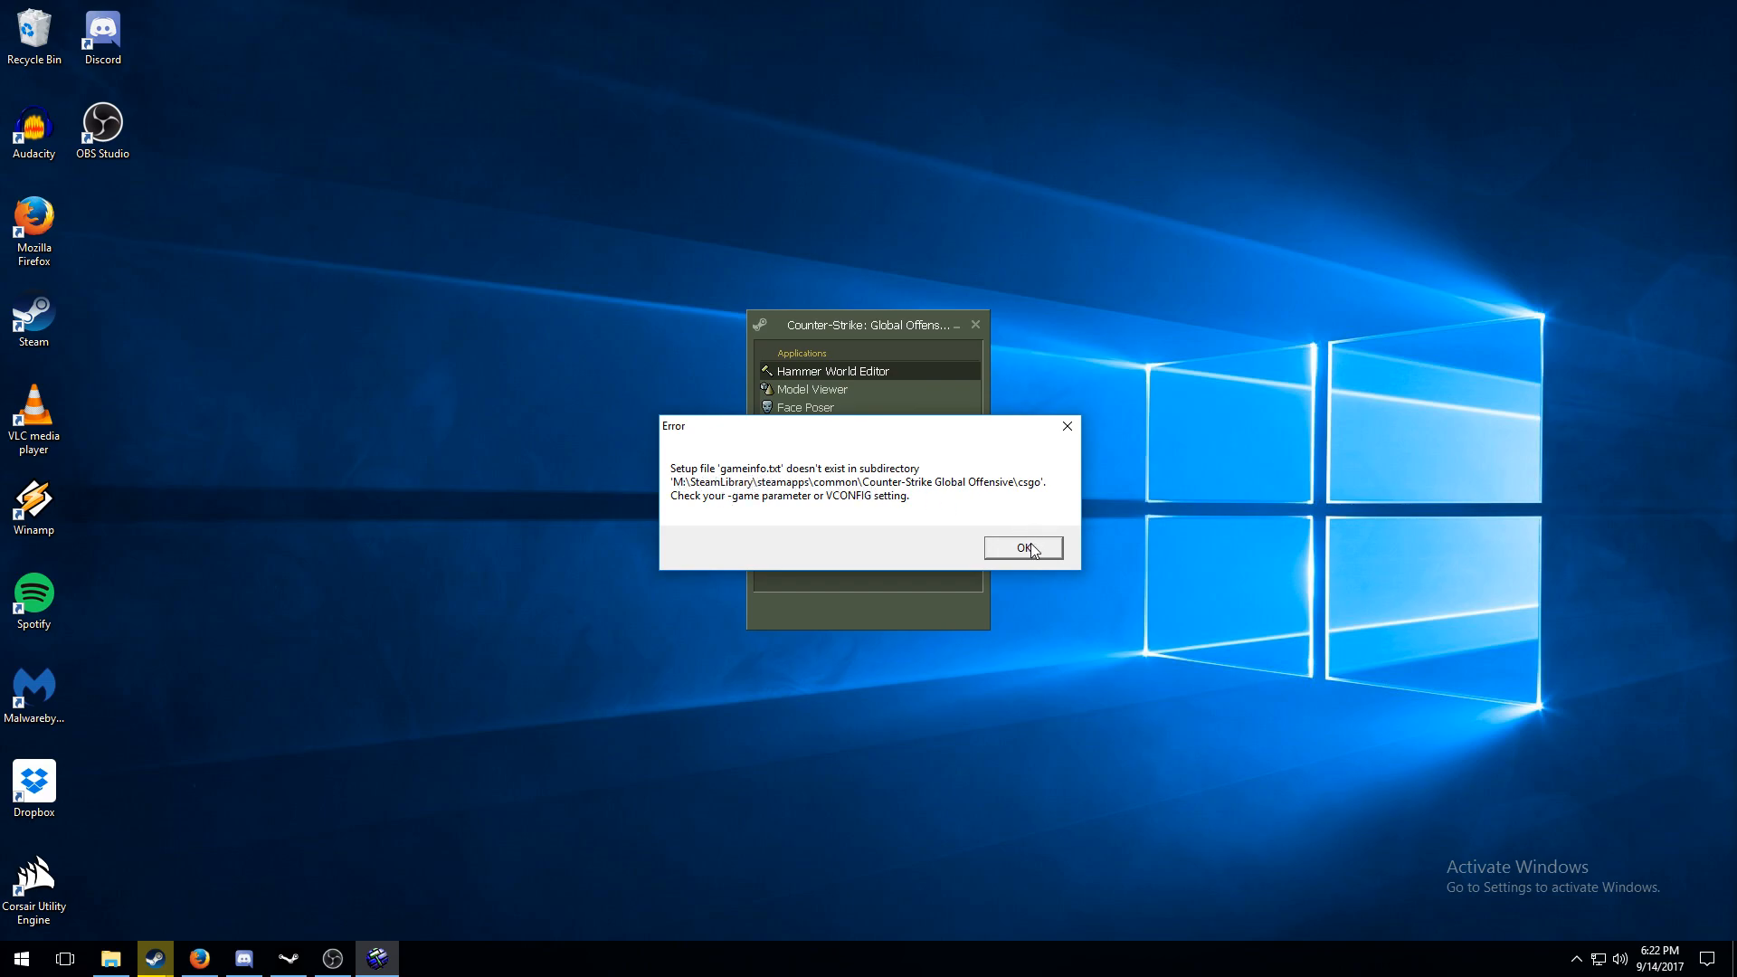
# Step: Dismiss the error that gameinfo.txt doesn't exist in the M: drive csgo directory
pyautogui.click(1022, 547)
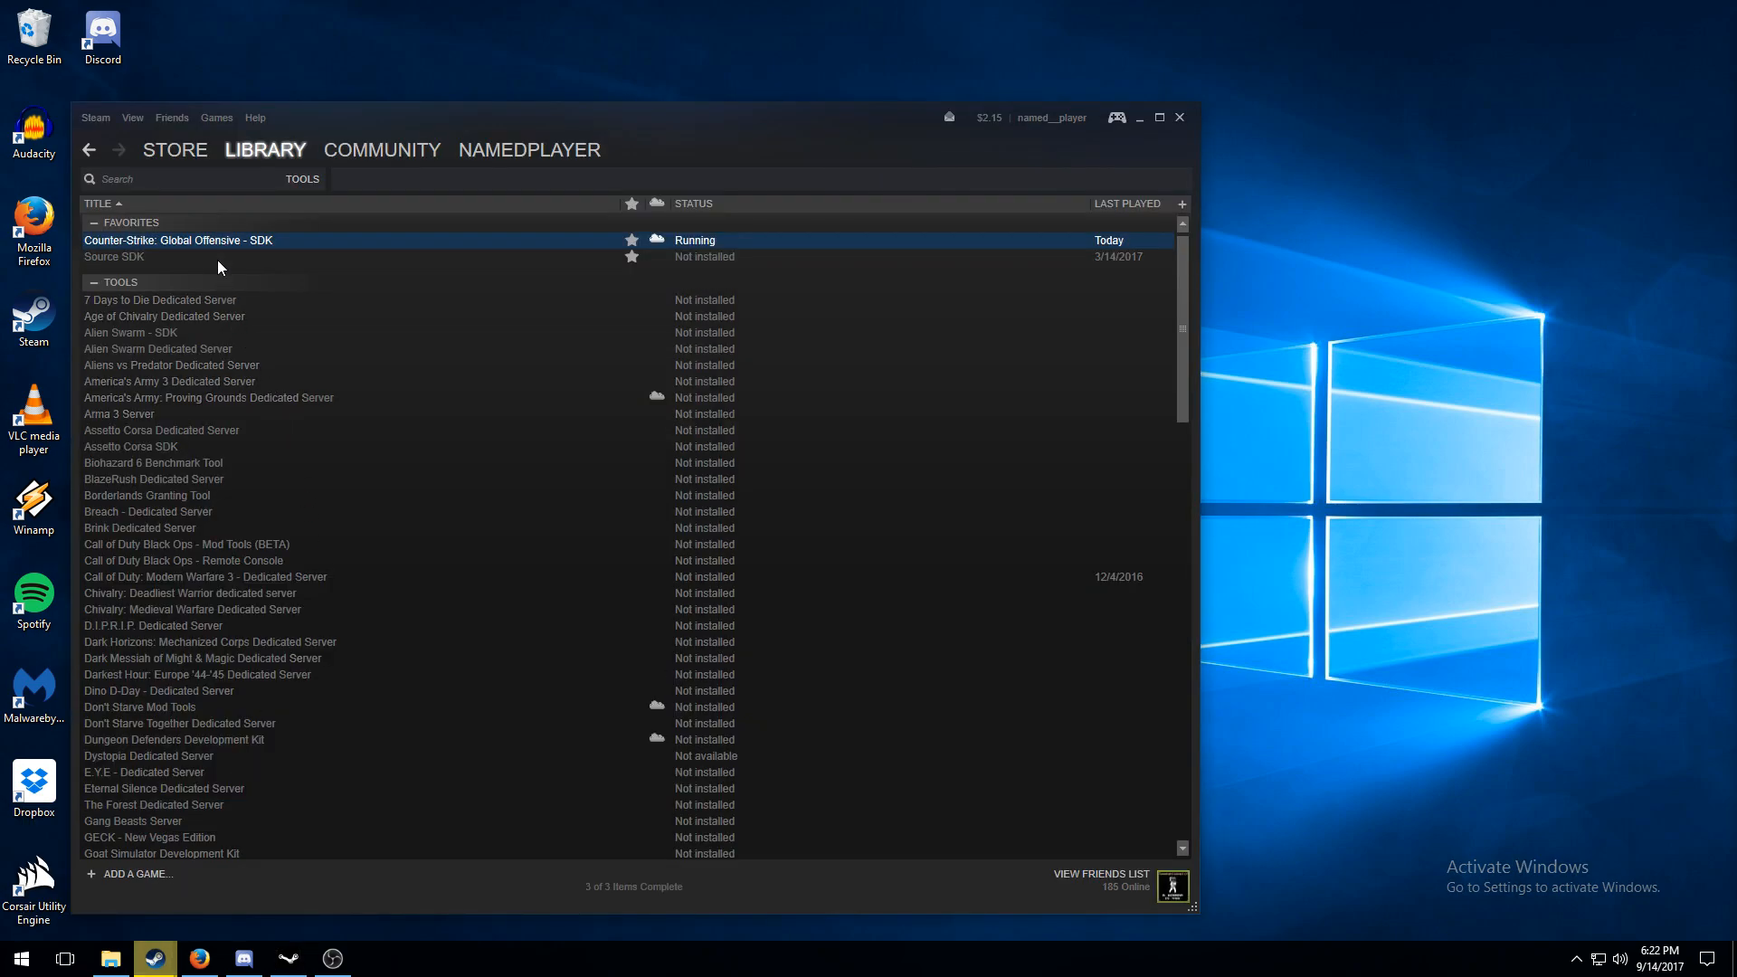
# Step: Browse the local files of Counter-Strike: Global Offensive - SDK from its Steam properties
pyautogui.rightClick(219, 240)
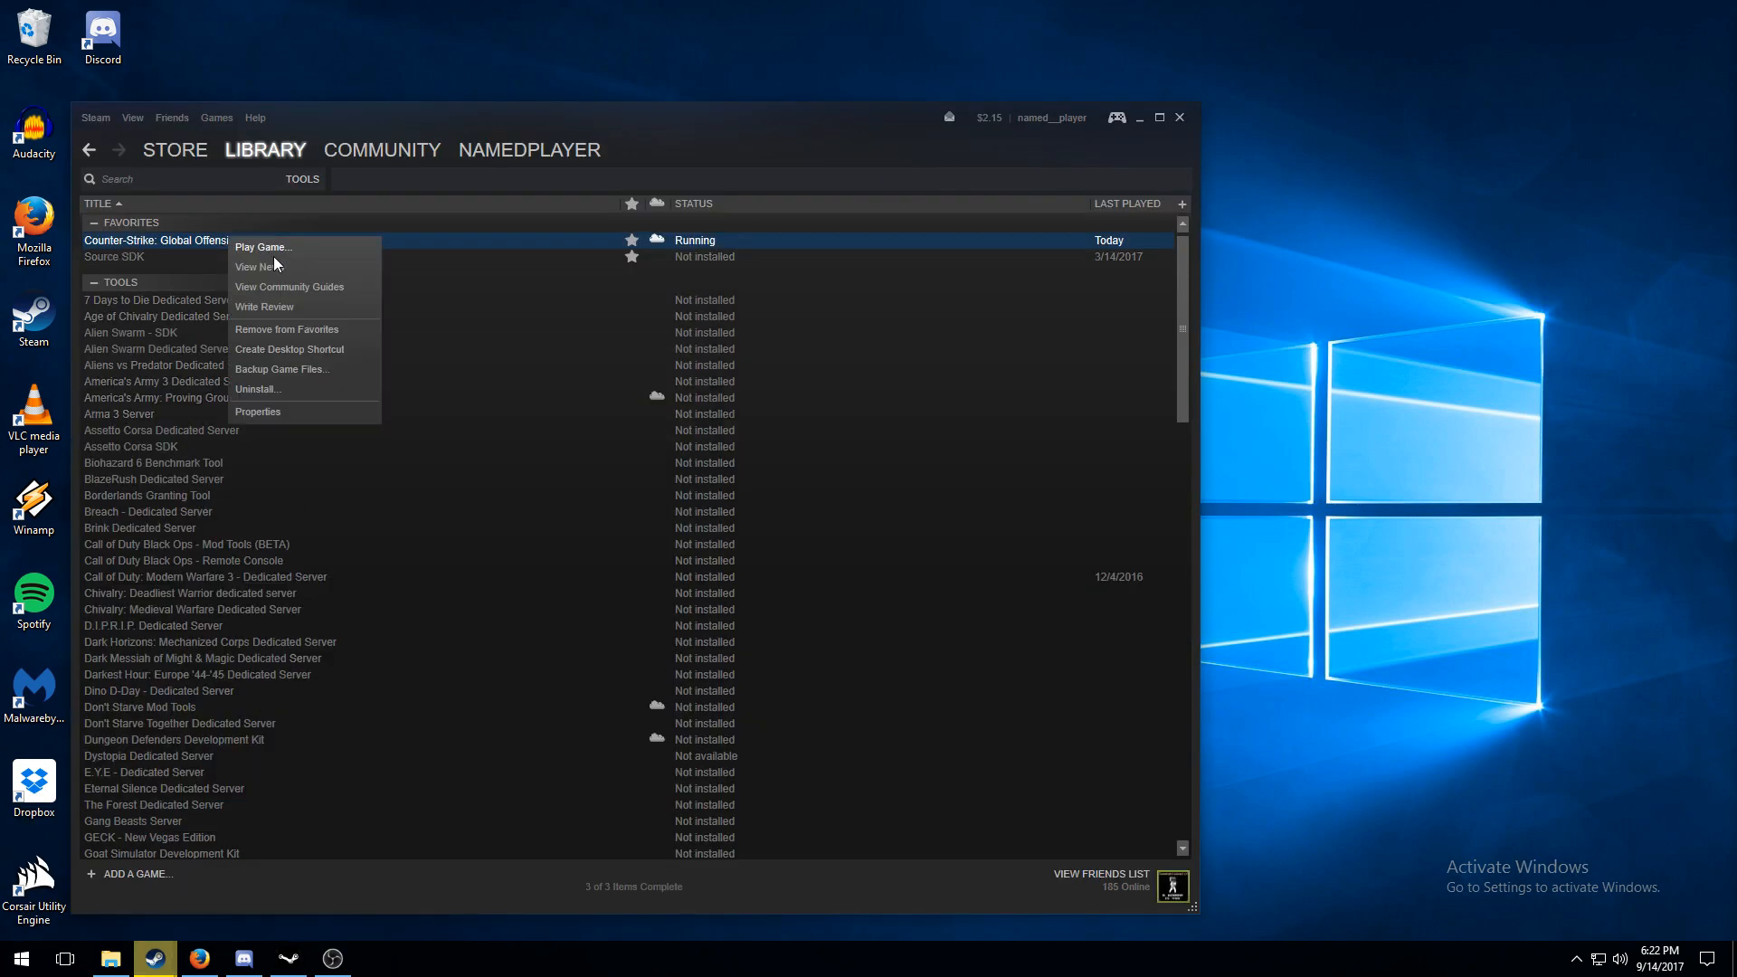
pyautogui.click(257, 411)
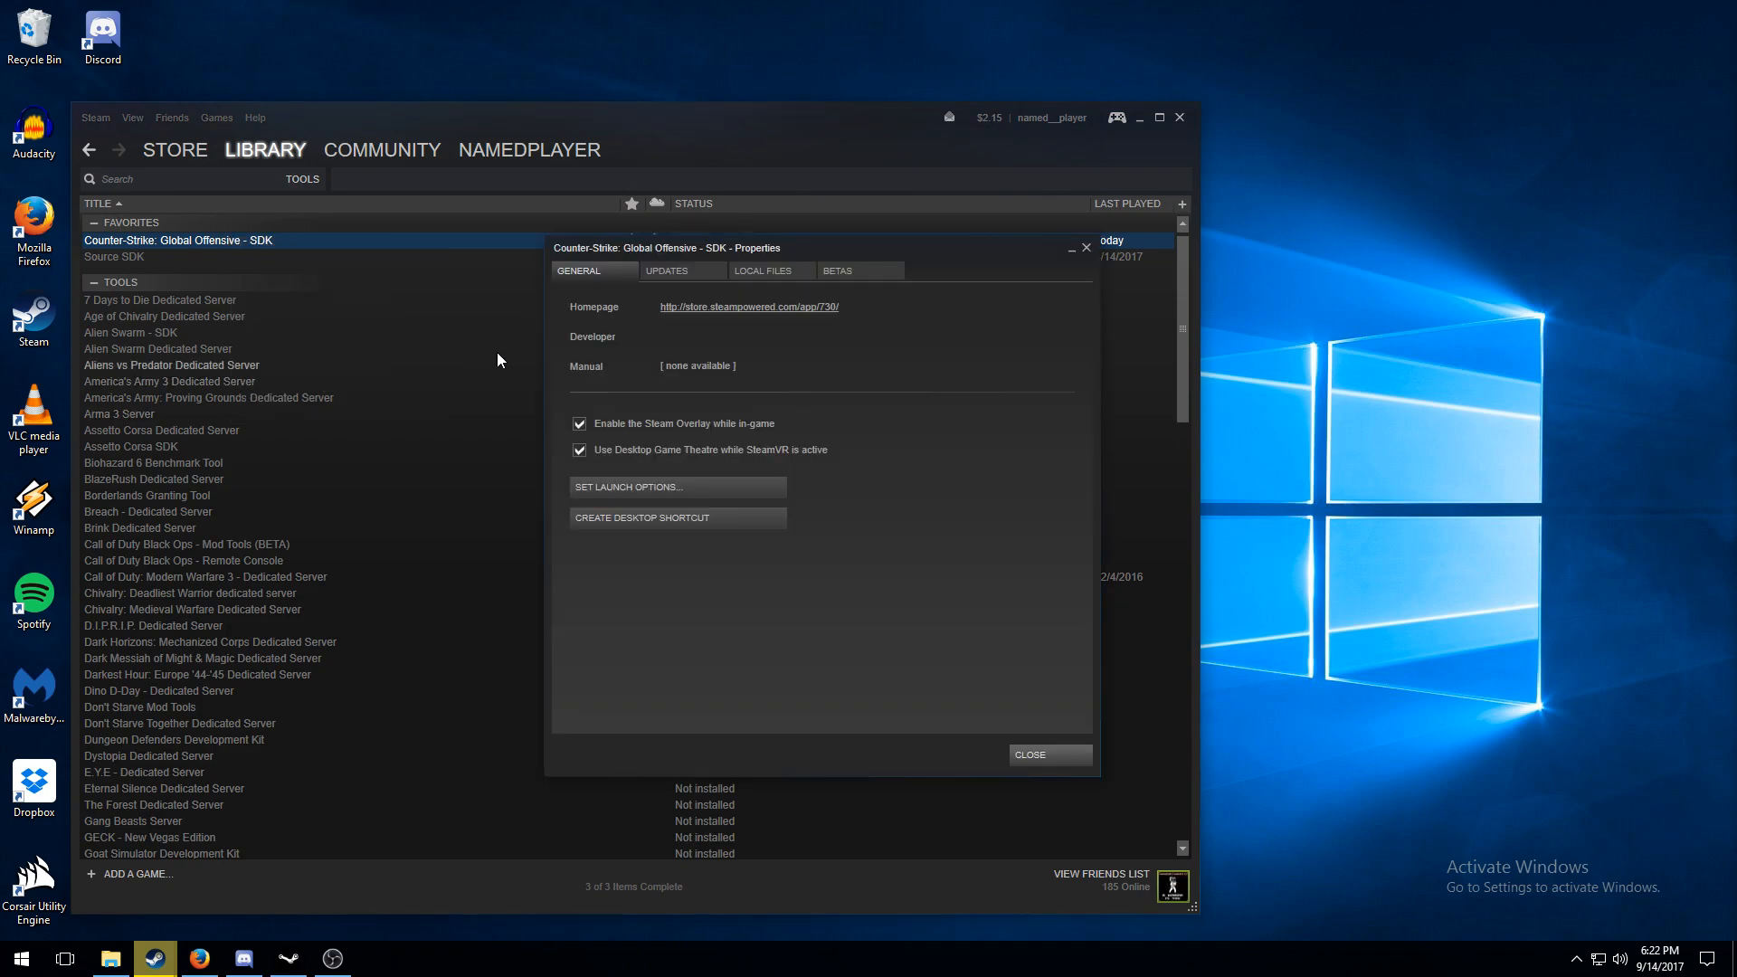
pyautogui.click(760, 271)
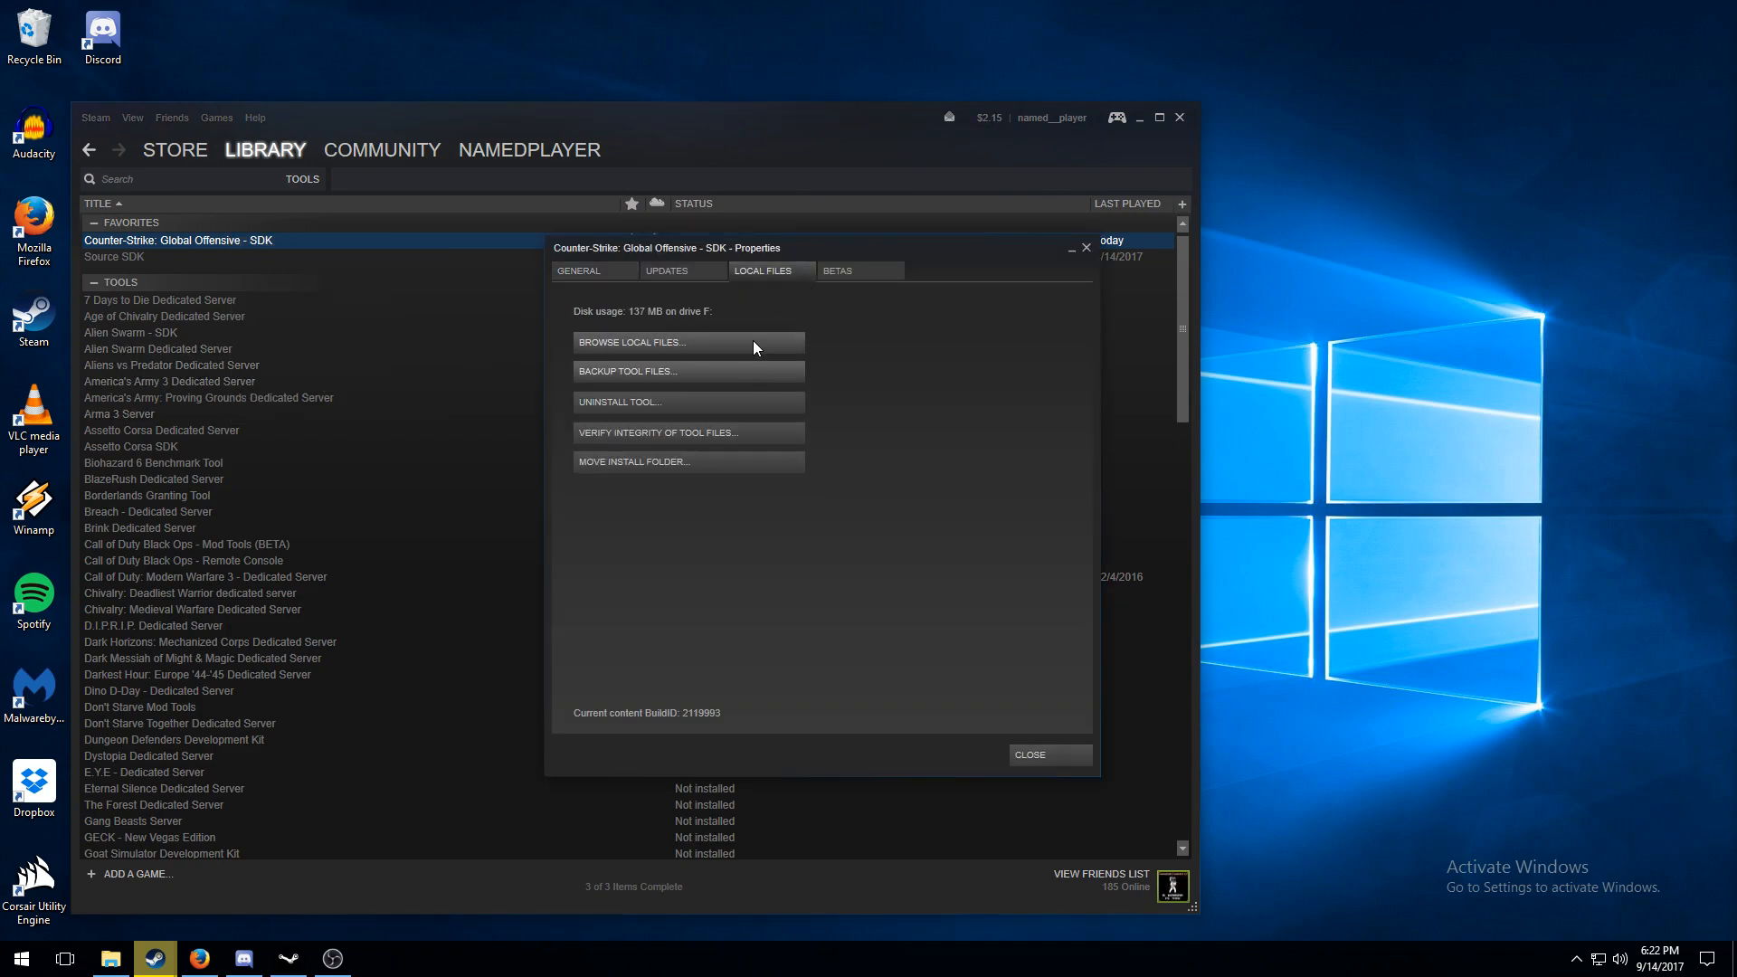
pyautogui.click(631, 341)
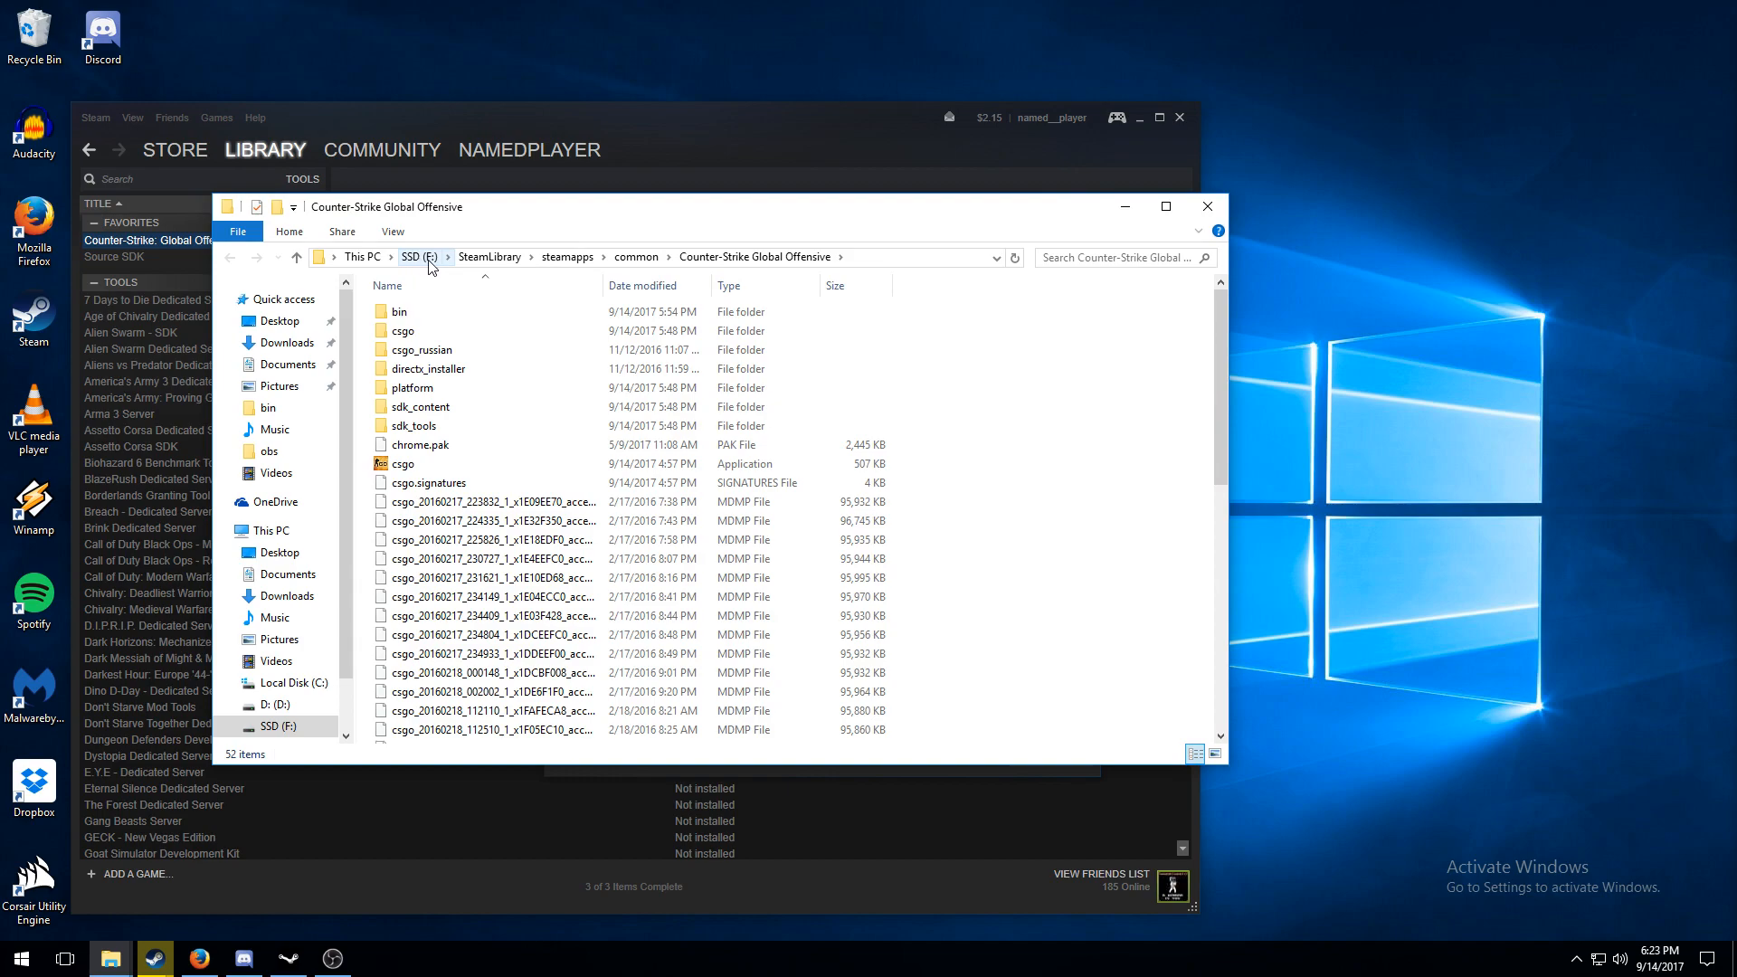
# Step: Open GameConfig (not GameConfig1) from the install's bin folder in Notepad
pyautogui.click(399, 311)
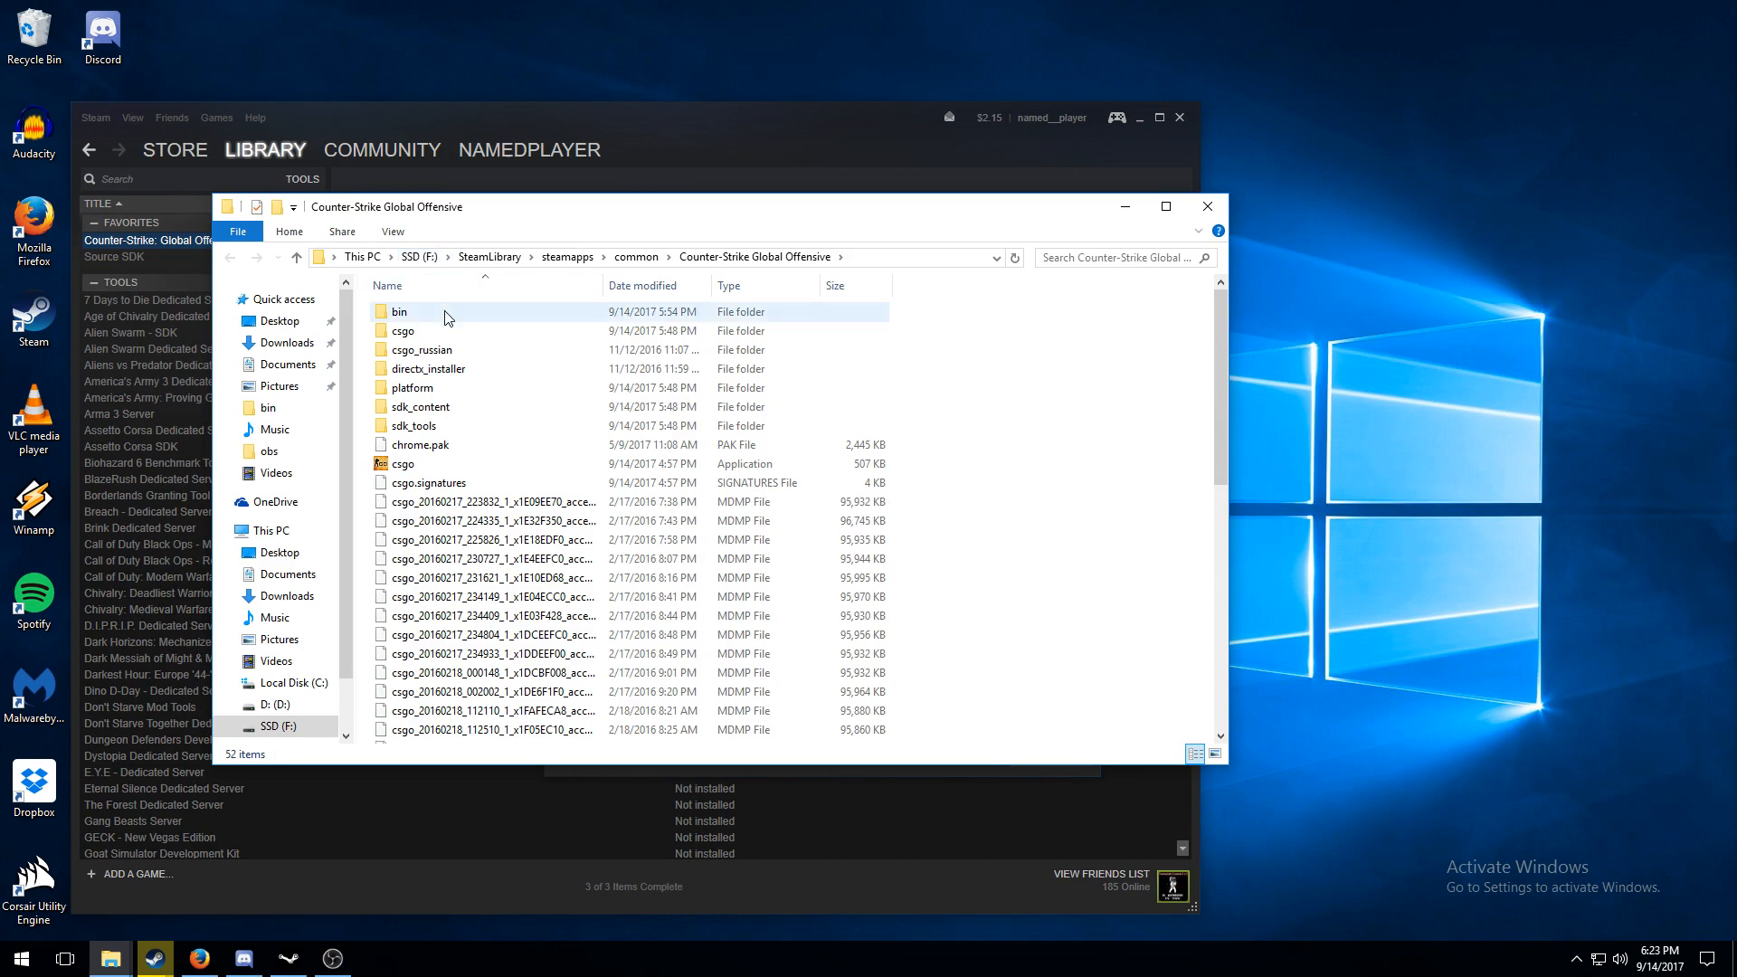
pyautogui.doubleClick(399, 311)
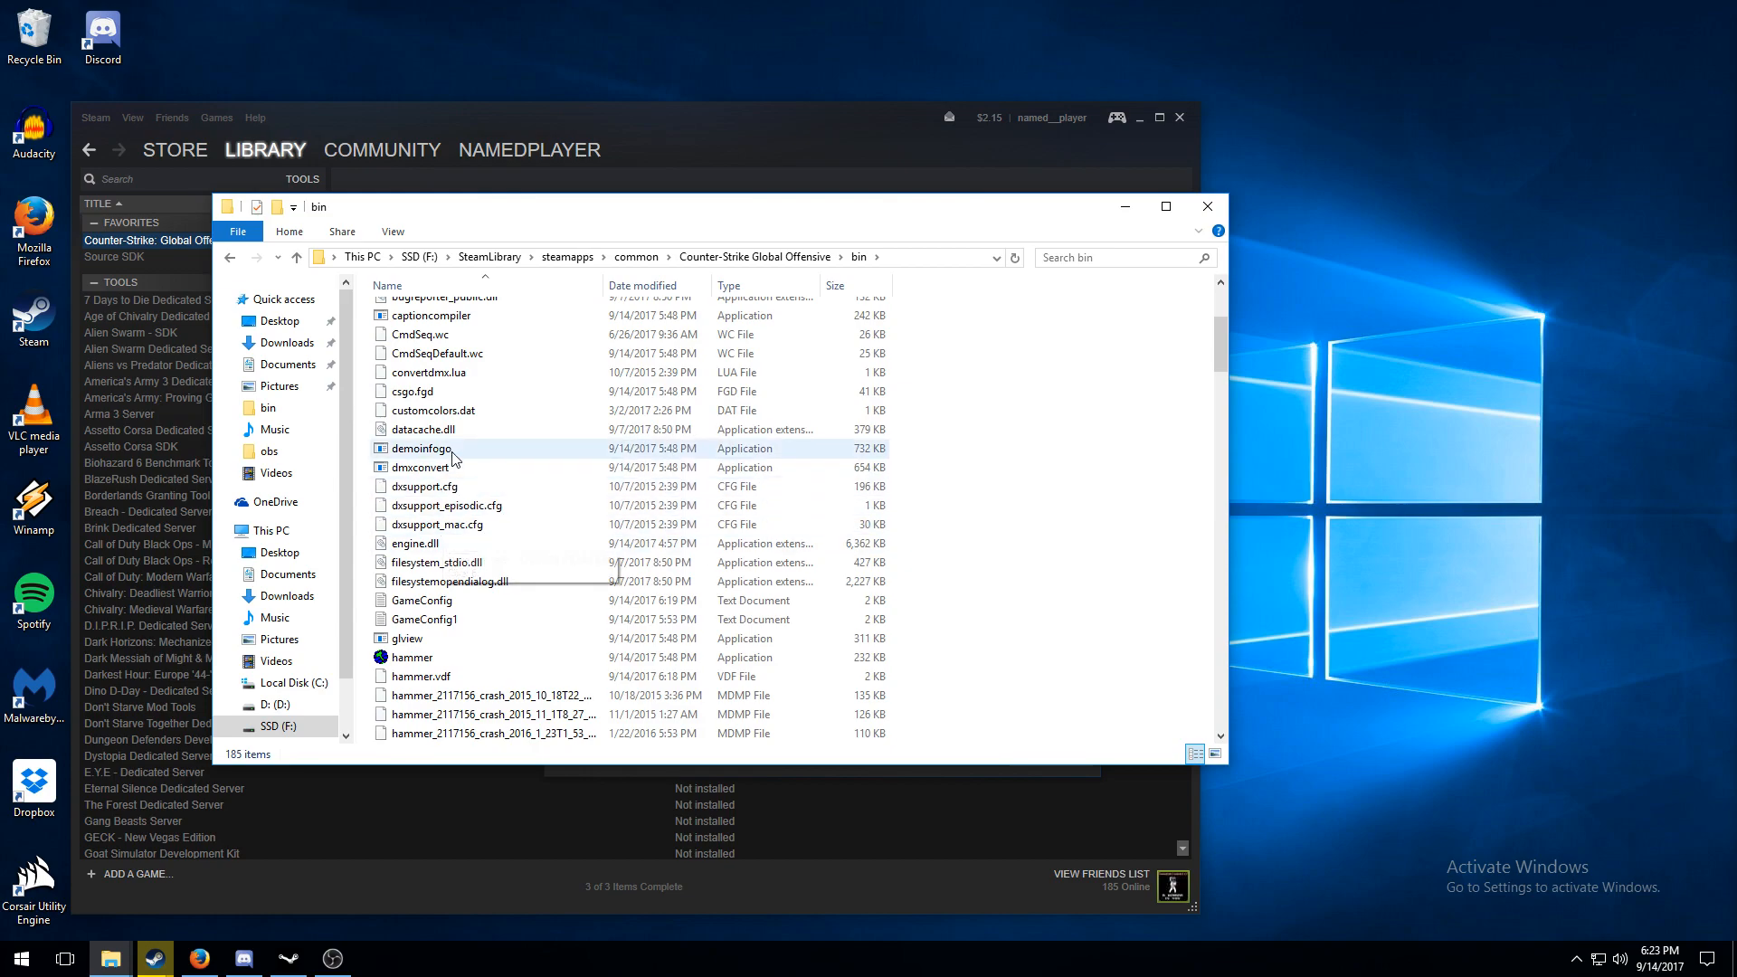
pyautogui.click(421, 599)
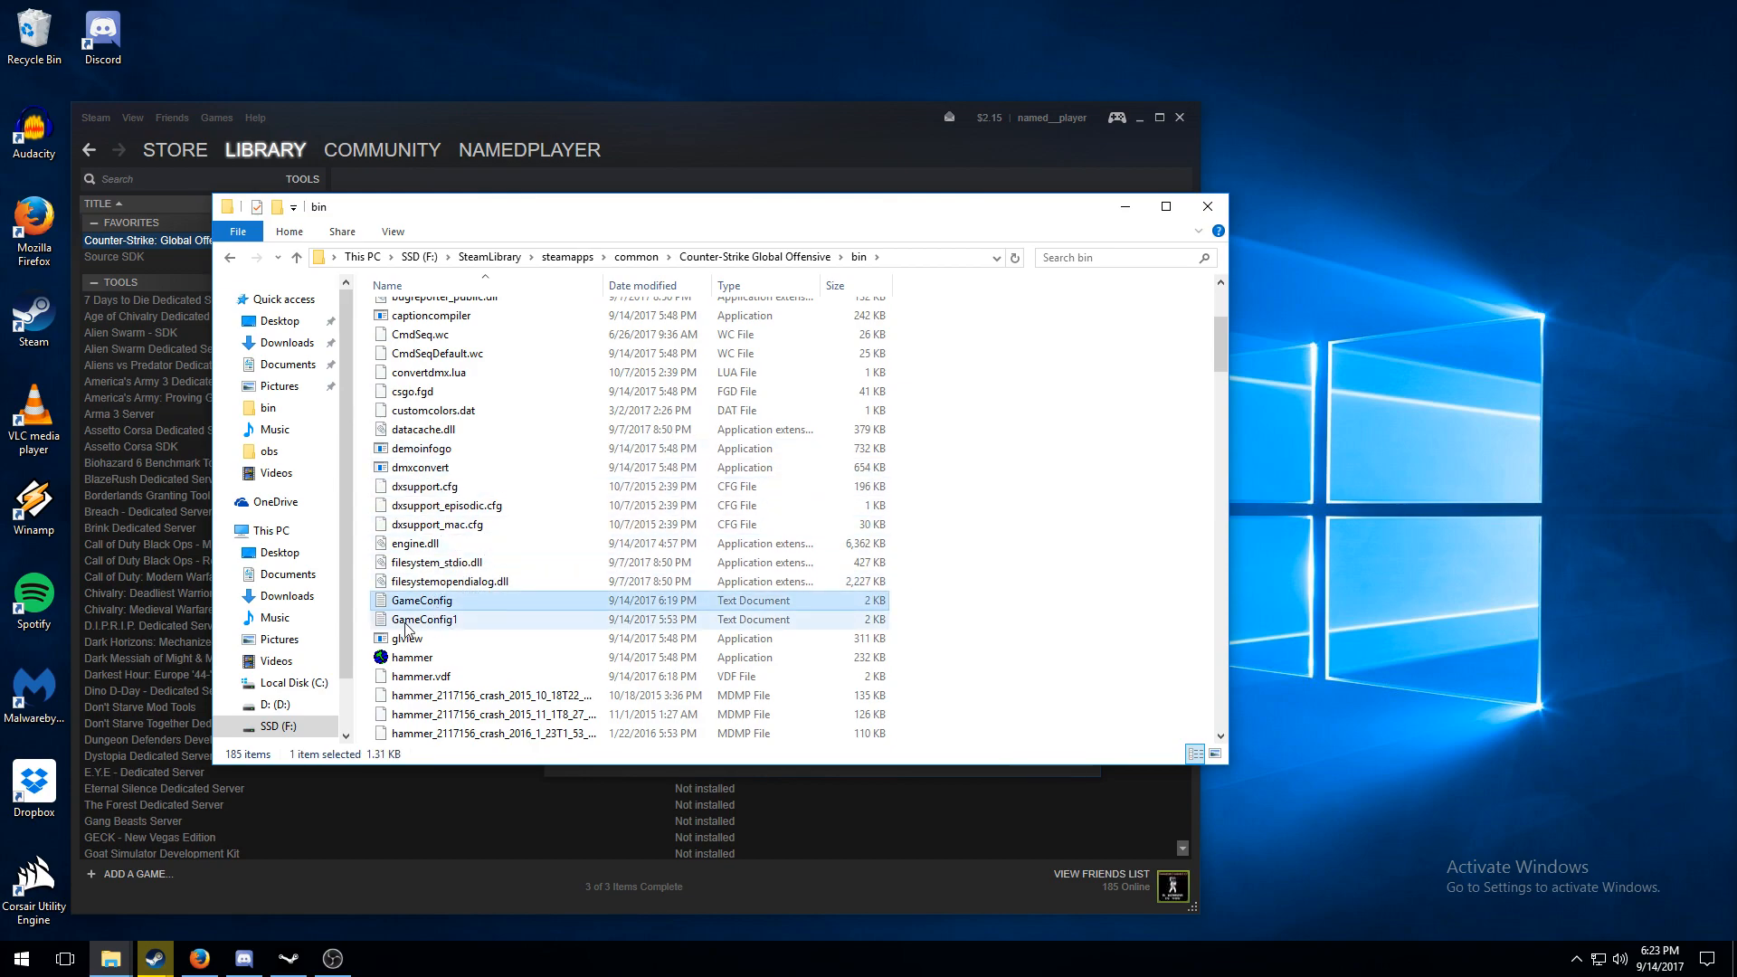
pyautogui.click(422, 601)
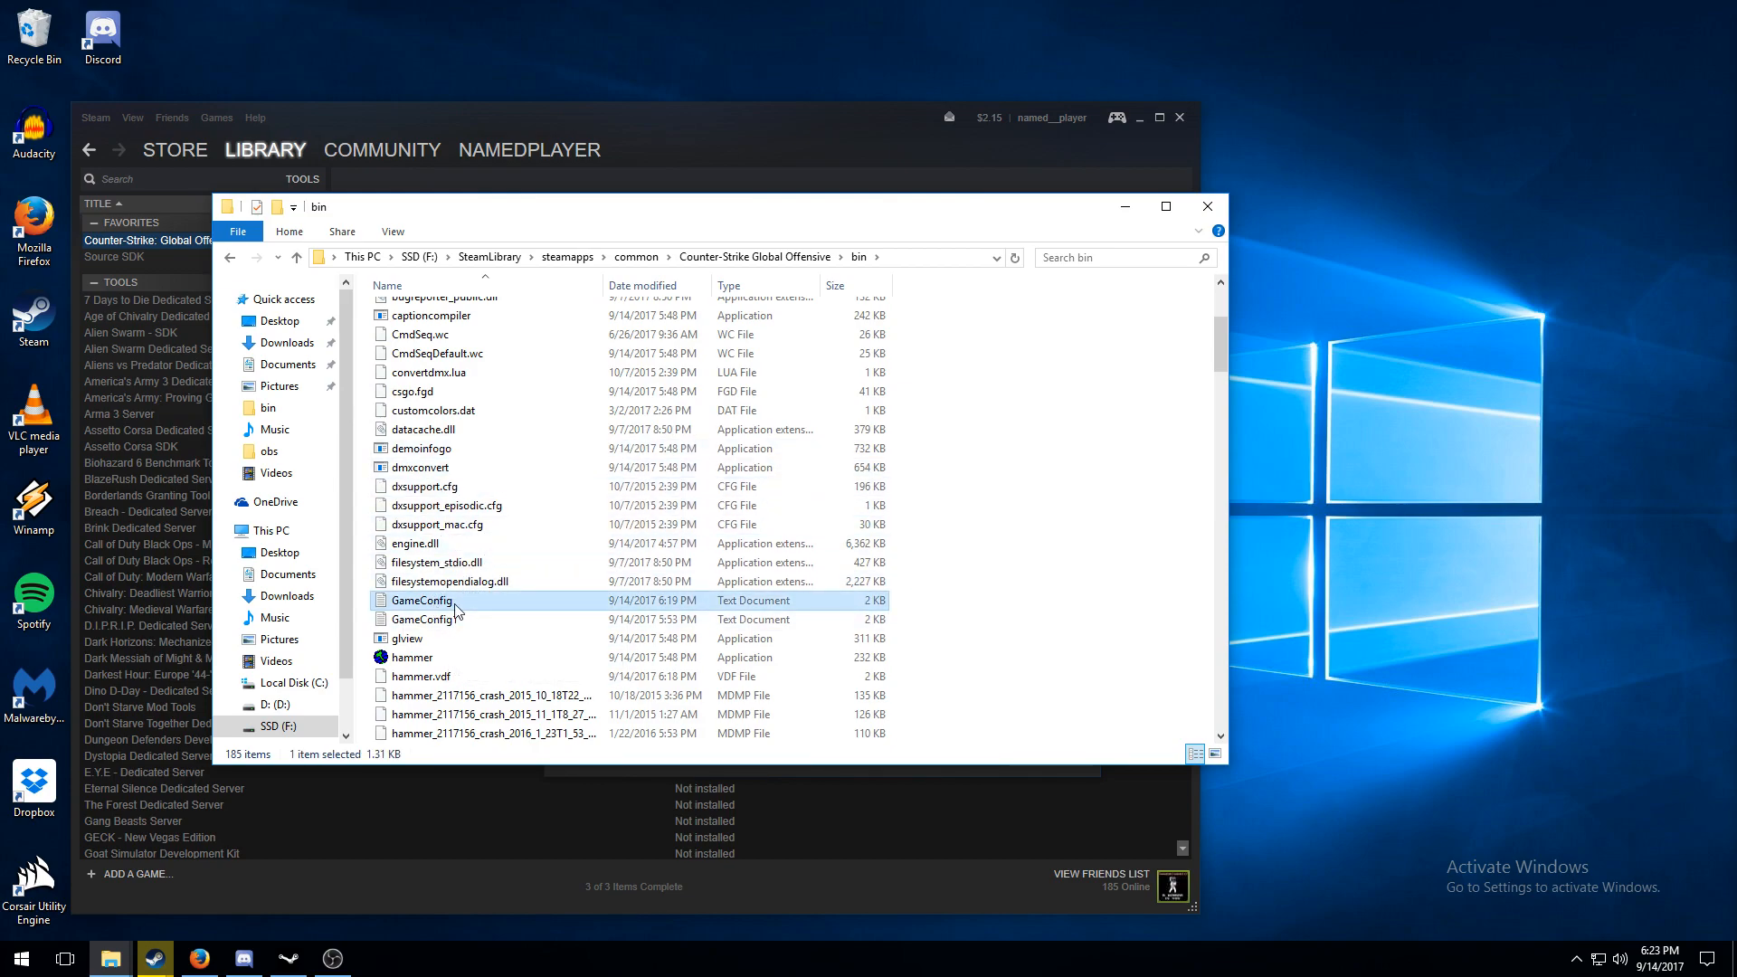
pyautogui.doubleClick(423, 601)
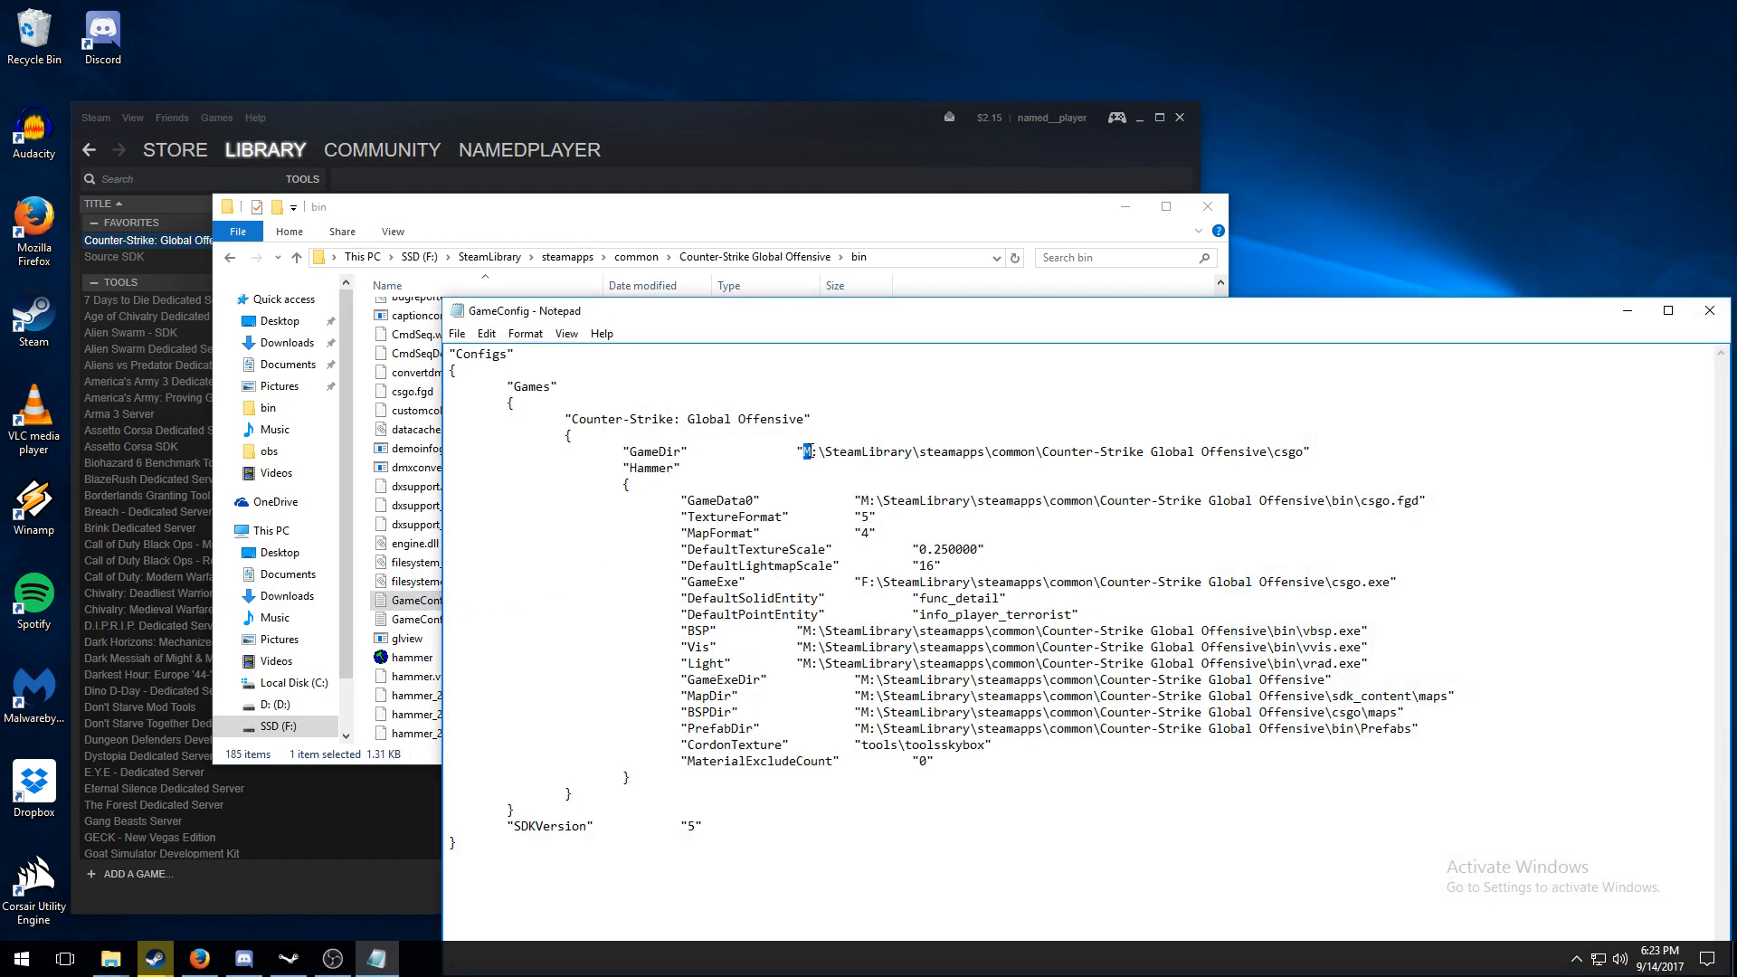
pyautogui.moveTo(830, 695)
pyautogui.write('F')
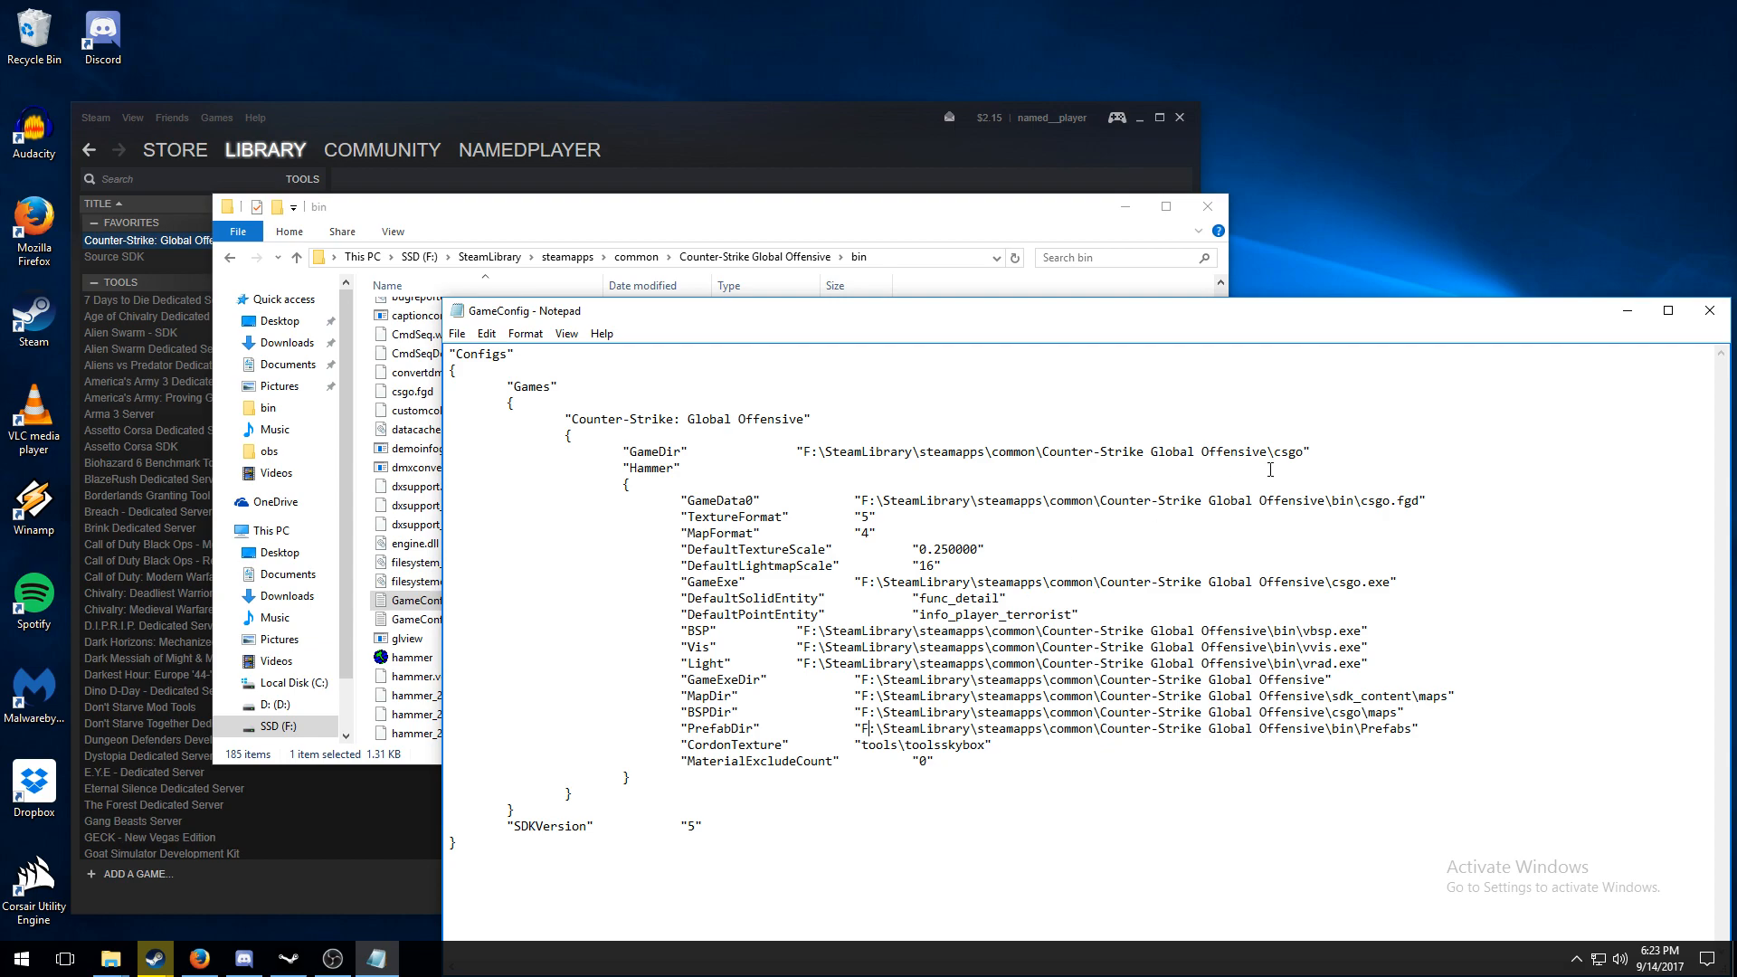
# Step: Close the edited GameConfig document now pointing to the F: drive
pyautogui.click(1707, 311)
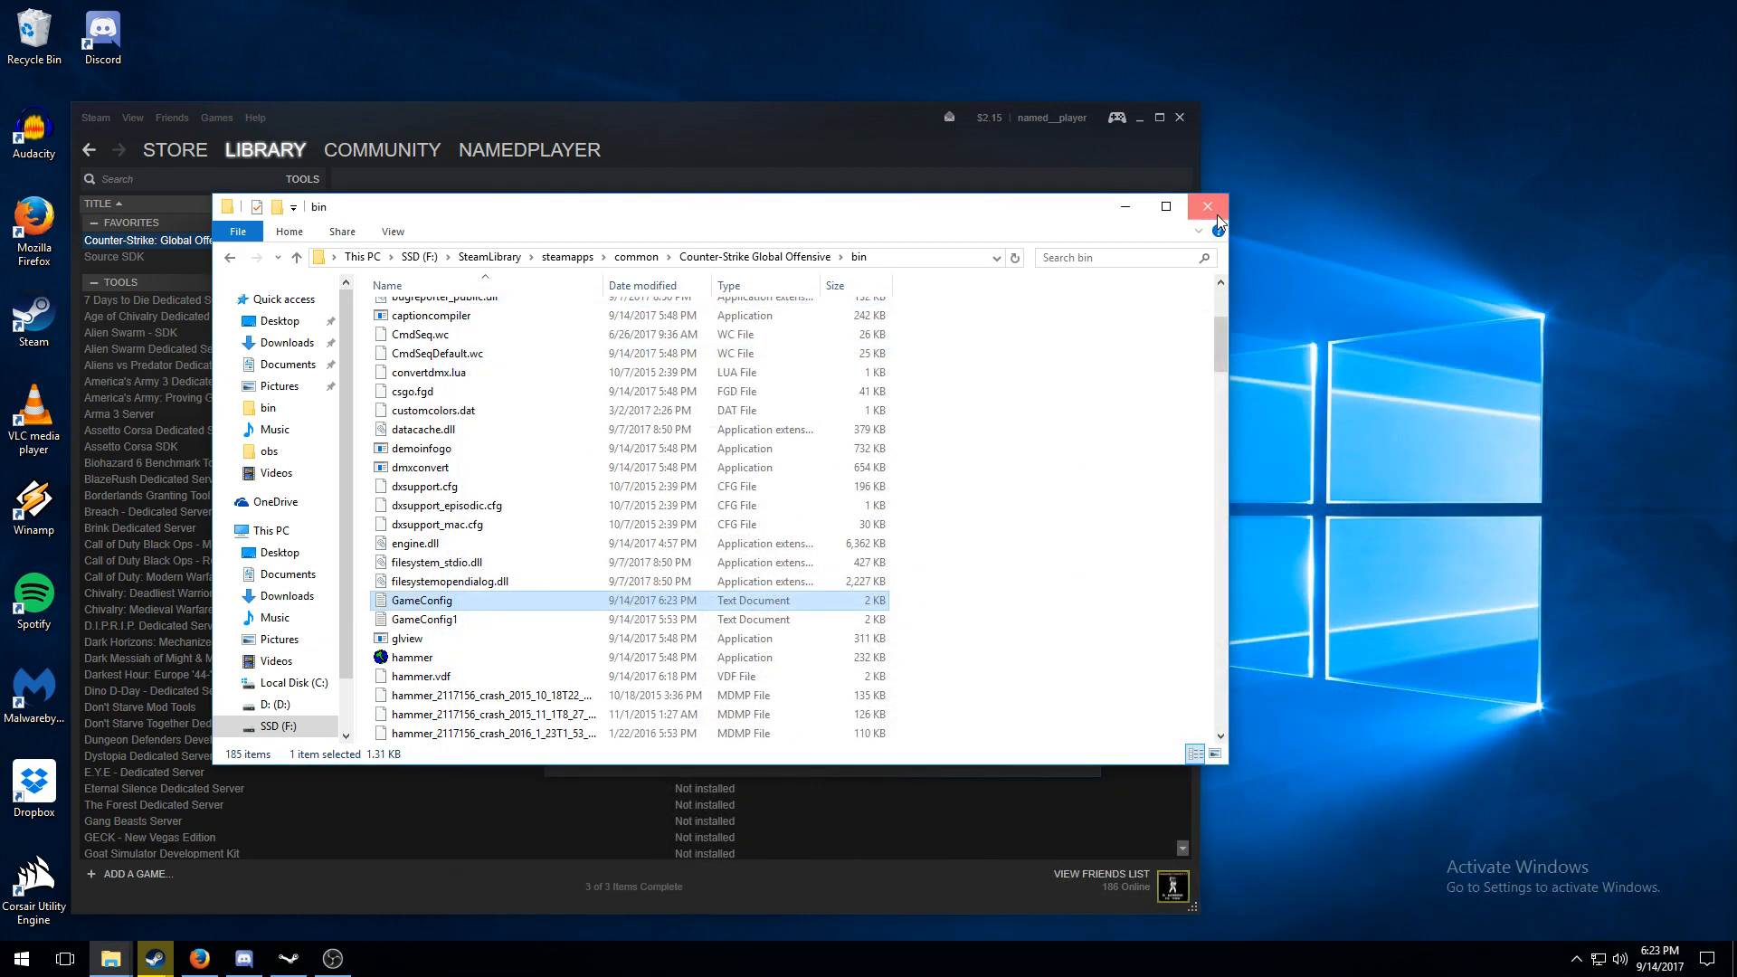
# Step: Close the bin folder window and launch Hammer World Editor from the SDK launcher
pyautogui.click(1206, 207)
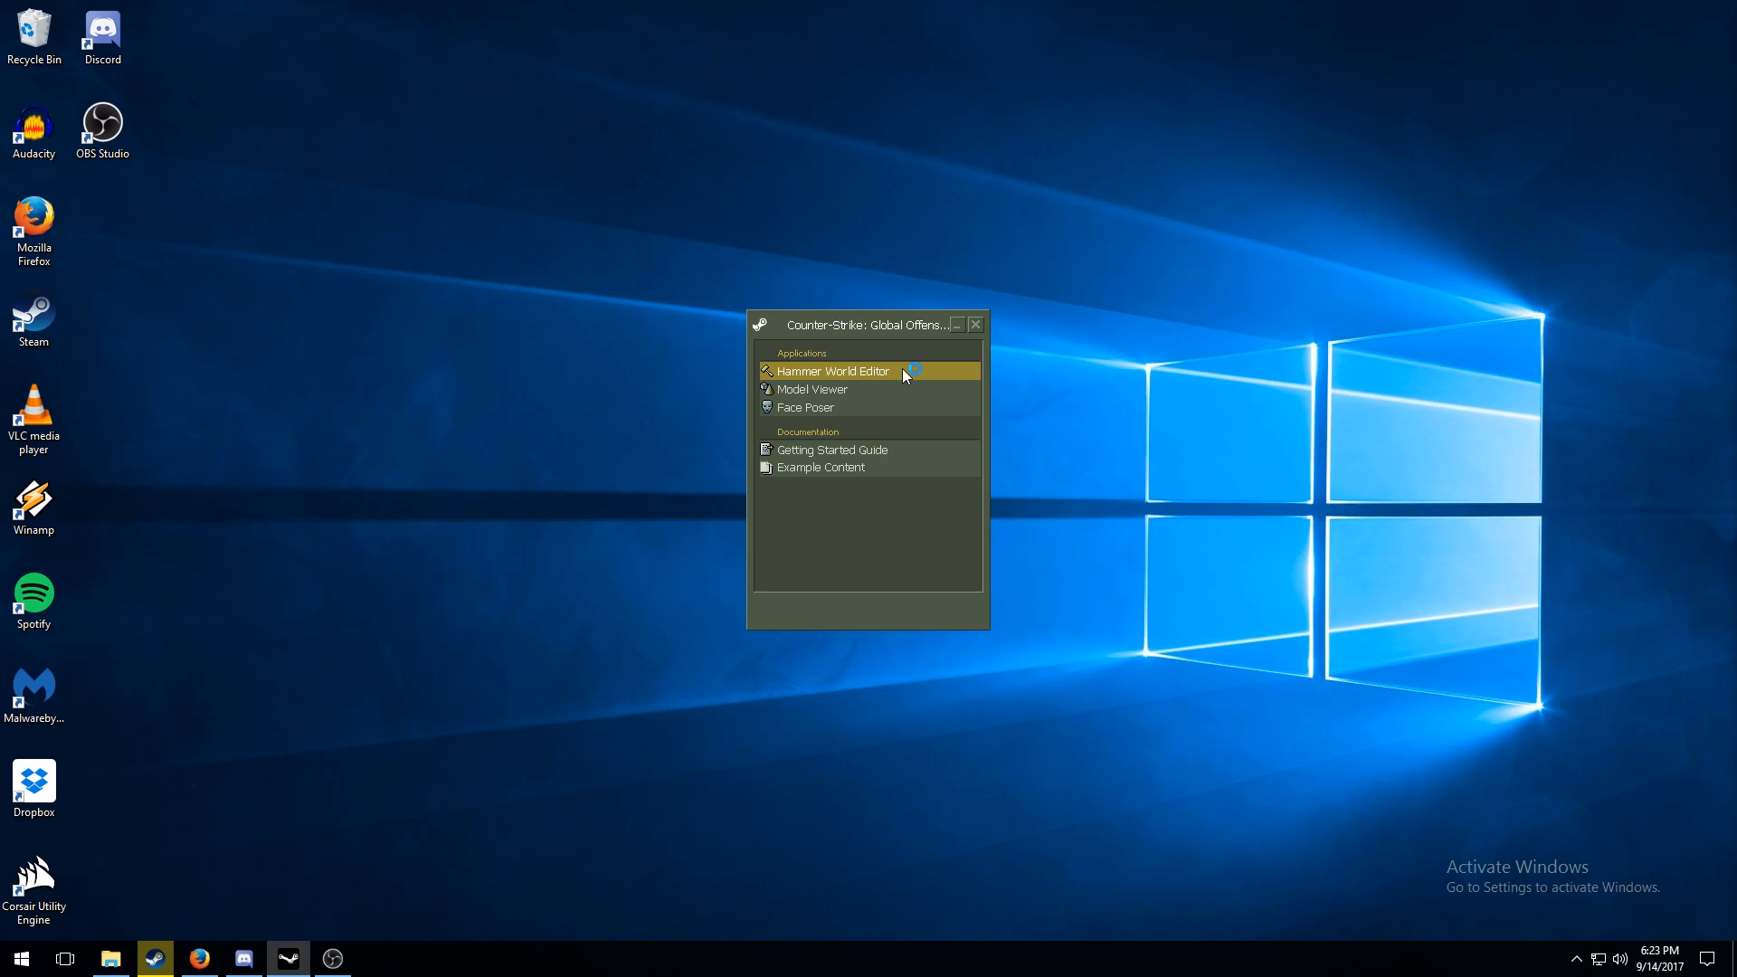
pyautogui.doubleClick(830, 370)
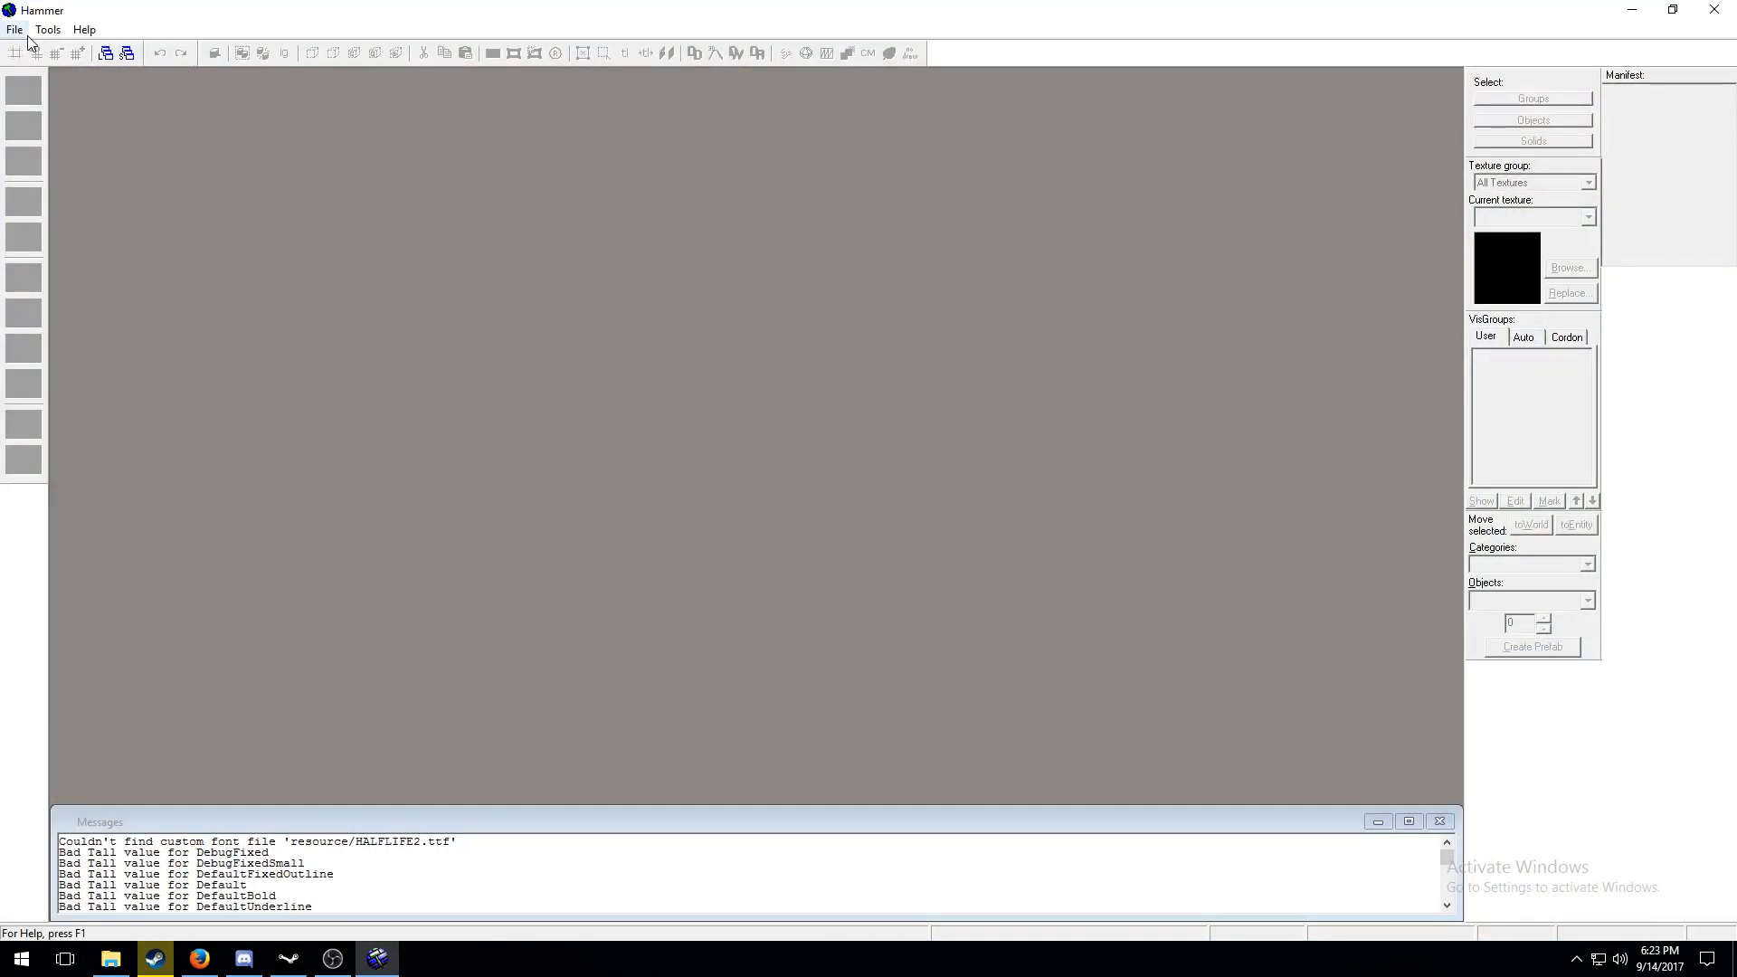